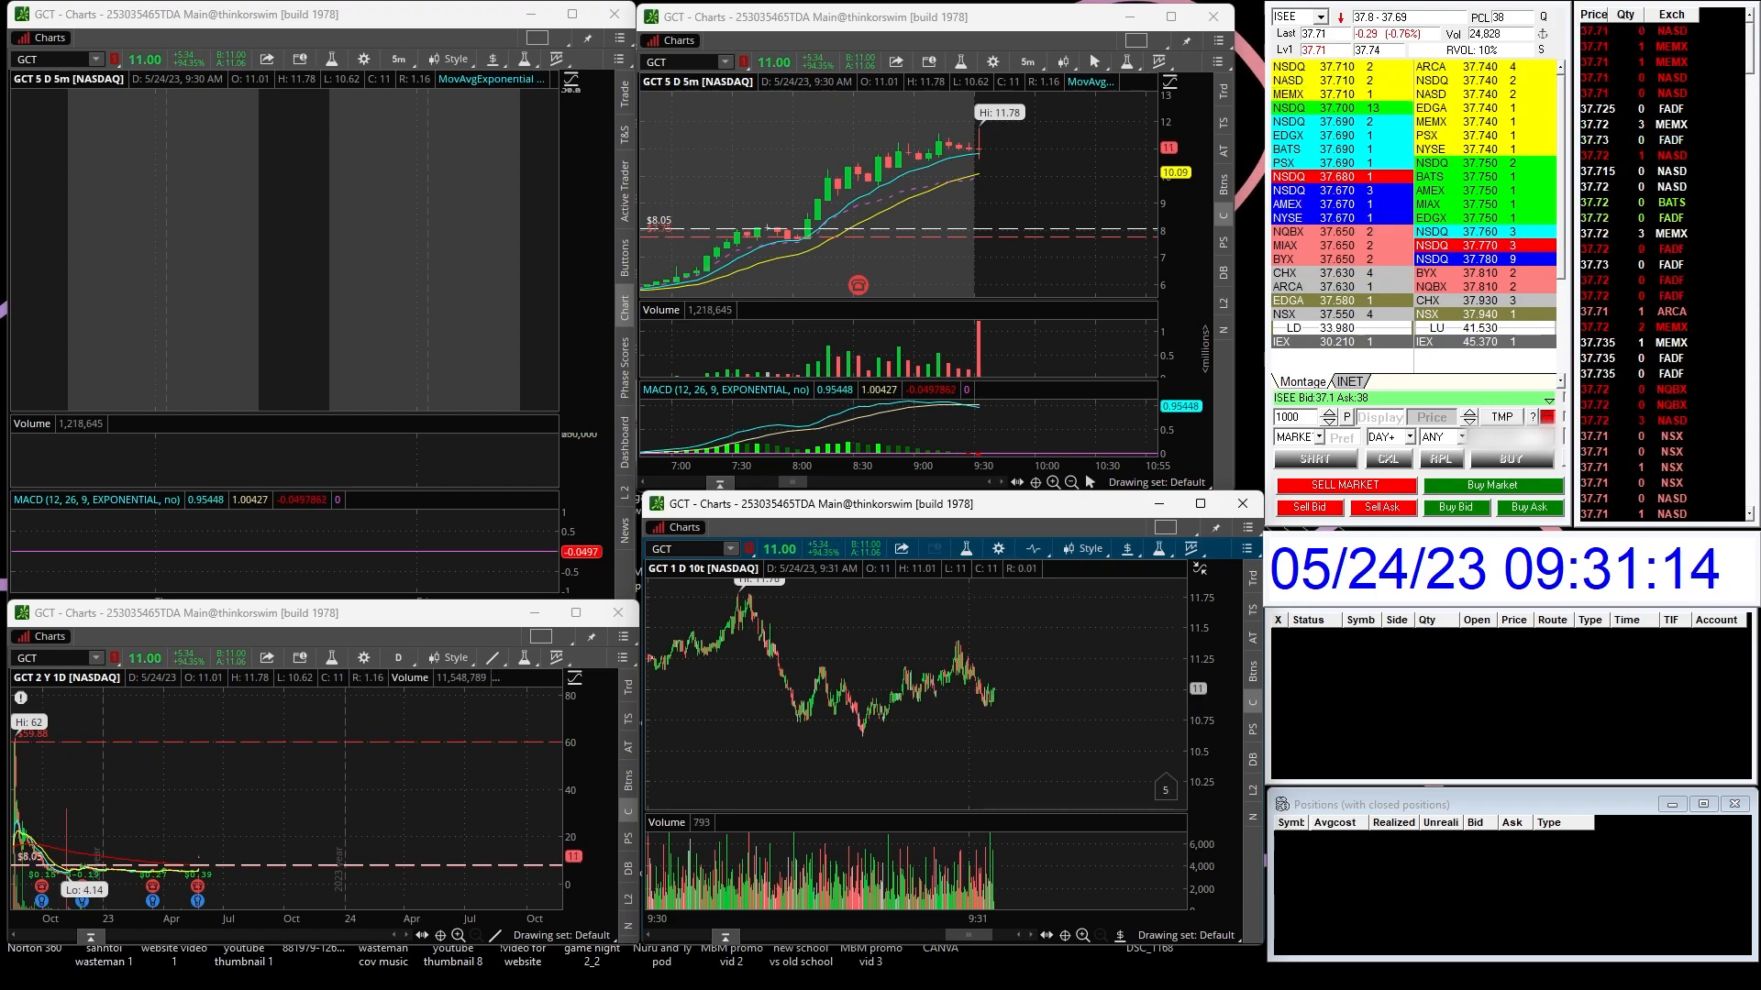
# Step: Load WMT into the symbol box so all linked charts and Level II show Walmart
pyautogui.write('WMT')
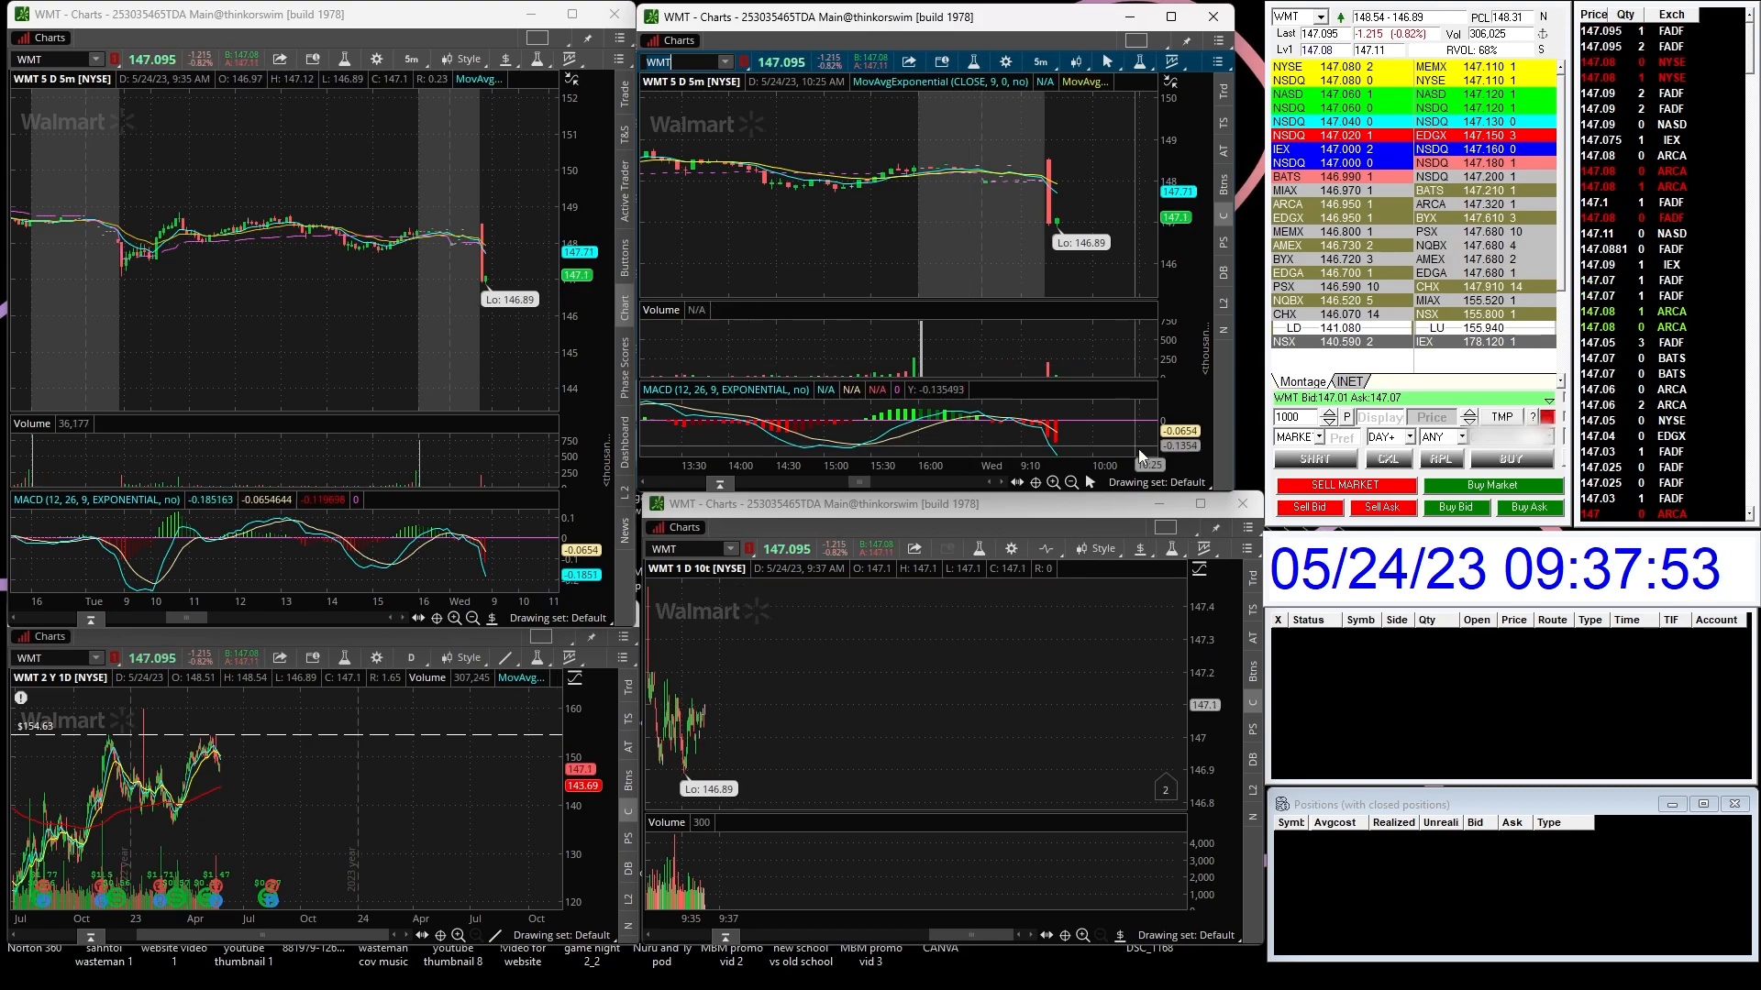
# Step: Load ENVB and send a market buy of 305 shares, opening a position at 5.24
pyautogui.click(692, 63)
pyautogui.write('ENVB')
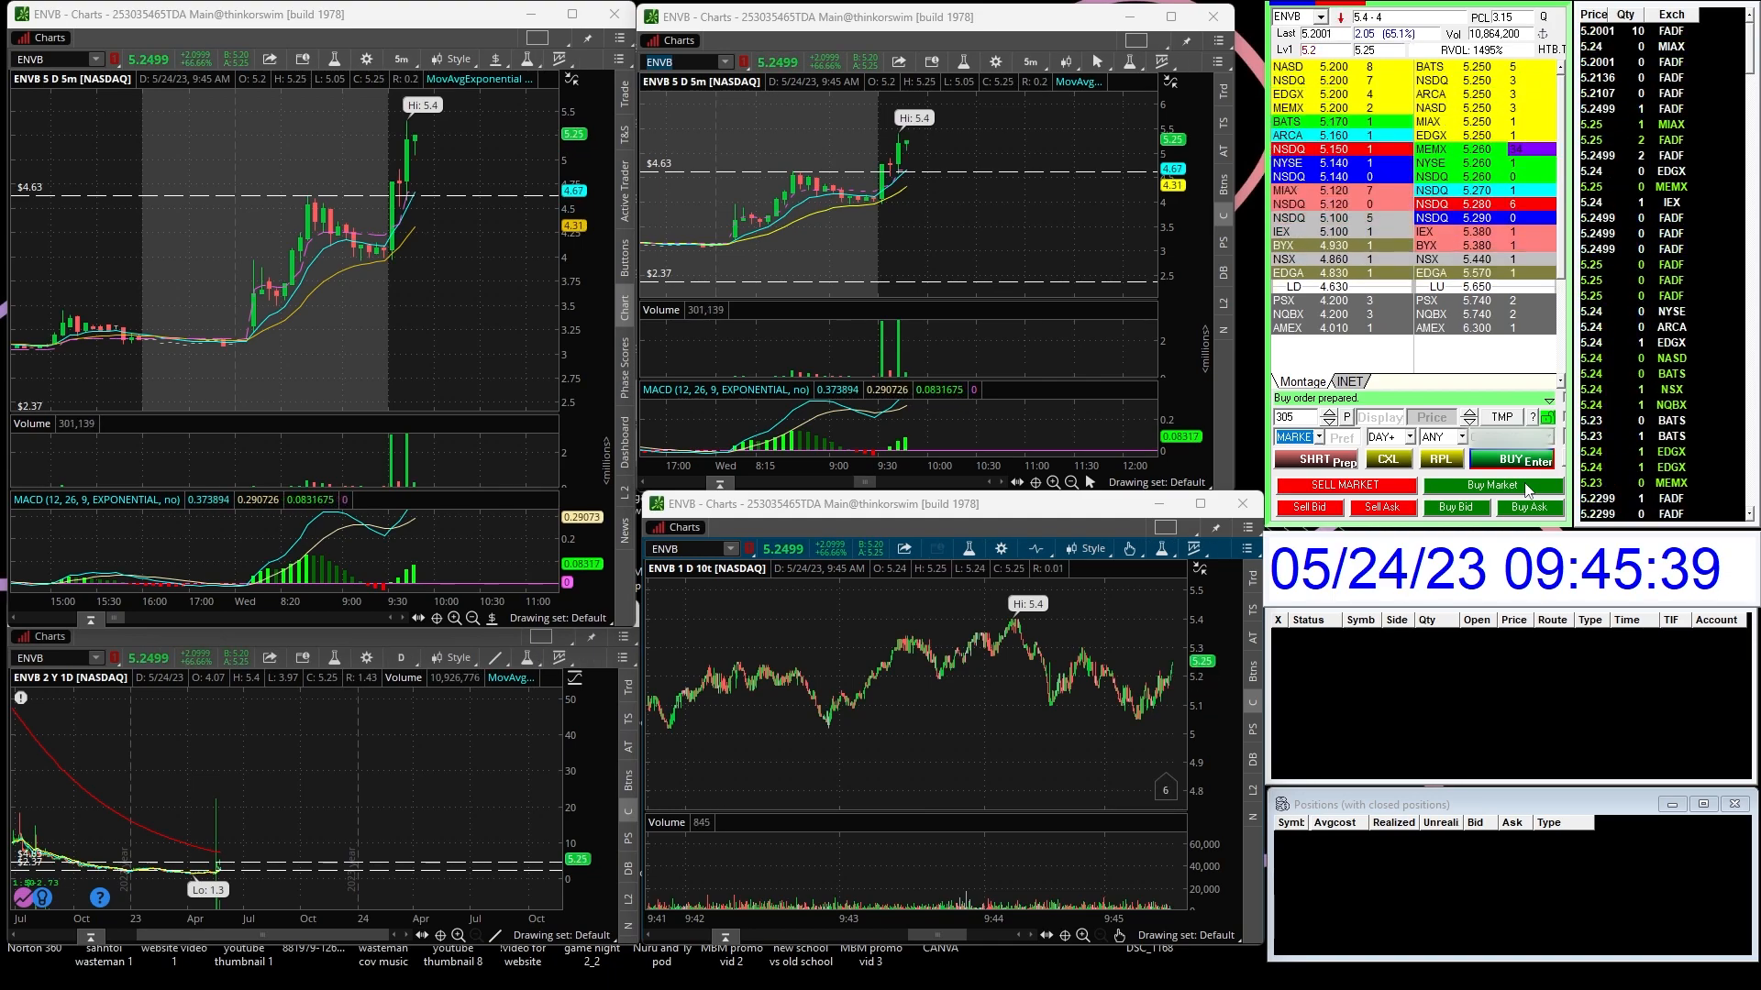
pyautogui.click(1492, 484)
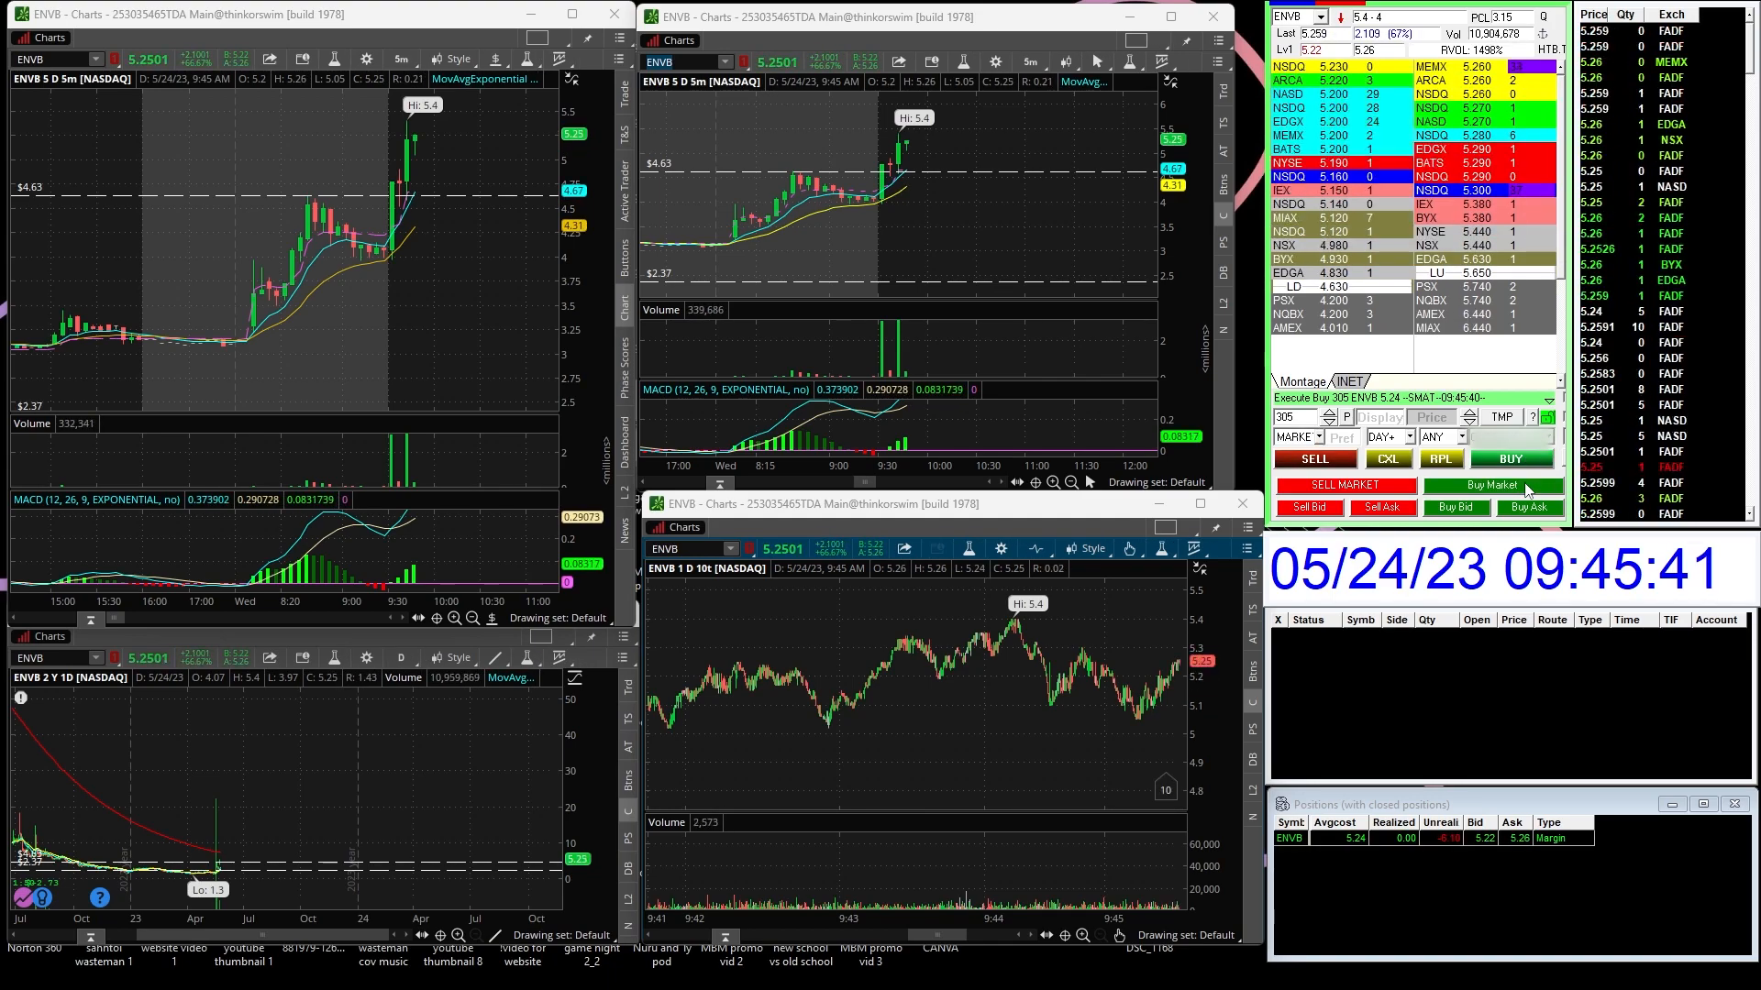